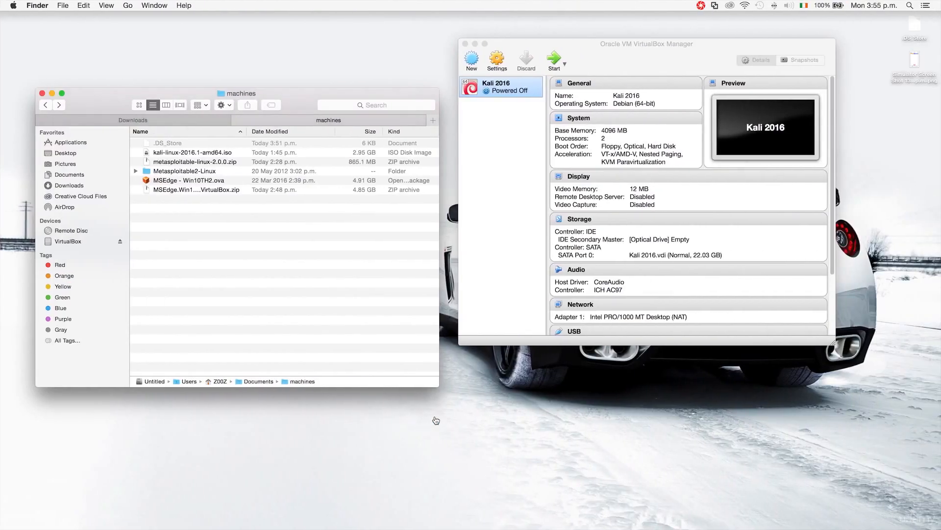
Browse past the MSEdge and metasploitable zip archives and enter the Metasploitable2-Linux folder.
click(196, 189)
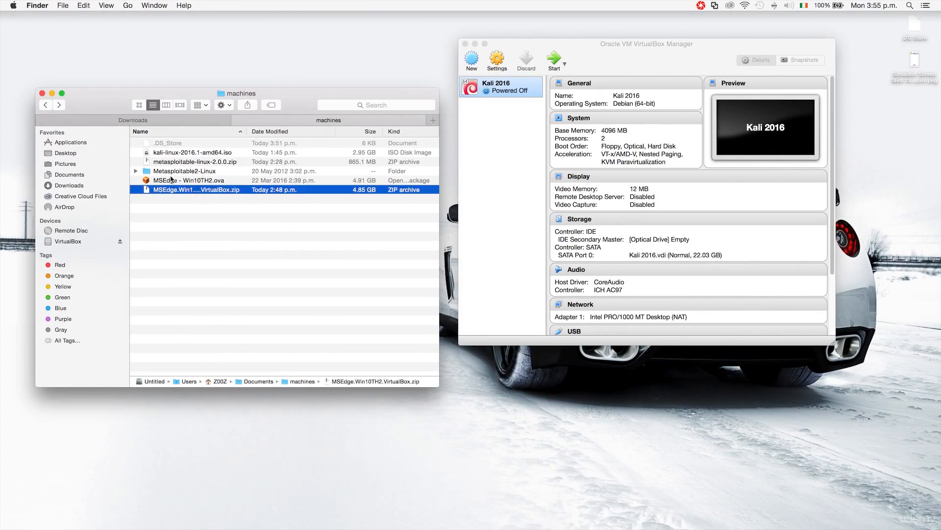
click(194, 162)
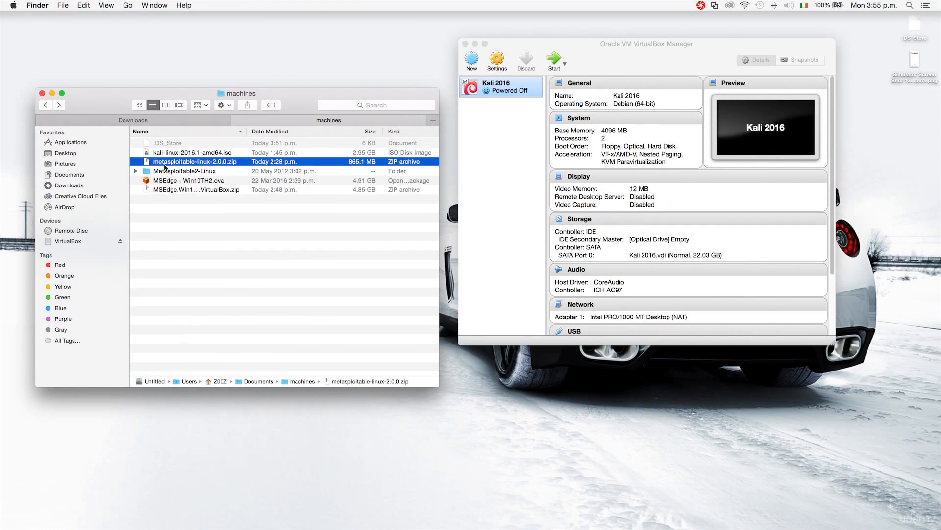
click(184, 171)
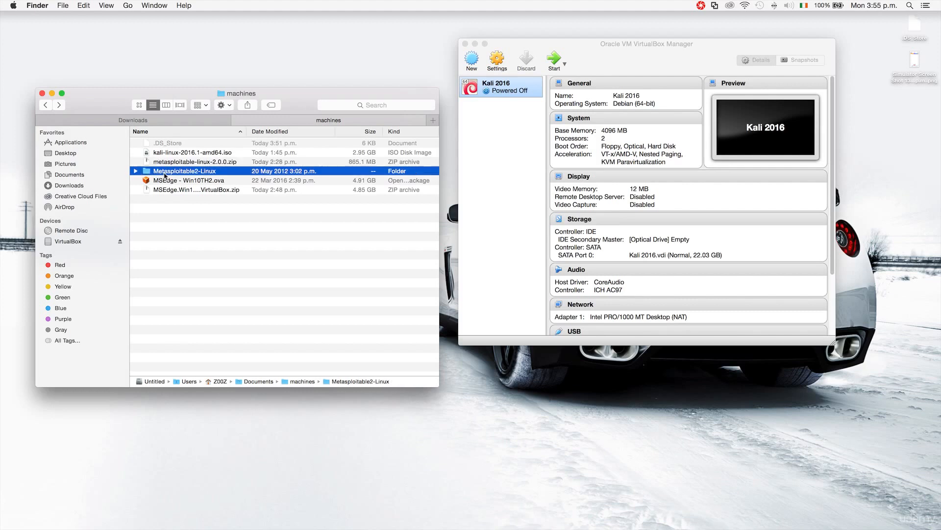
double_click(184, 171)
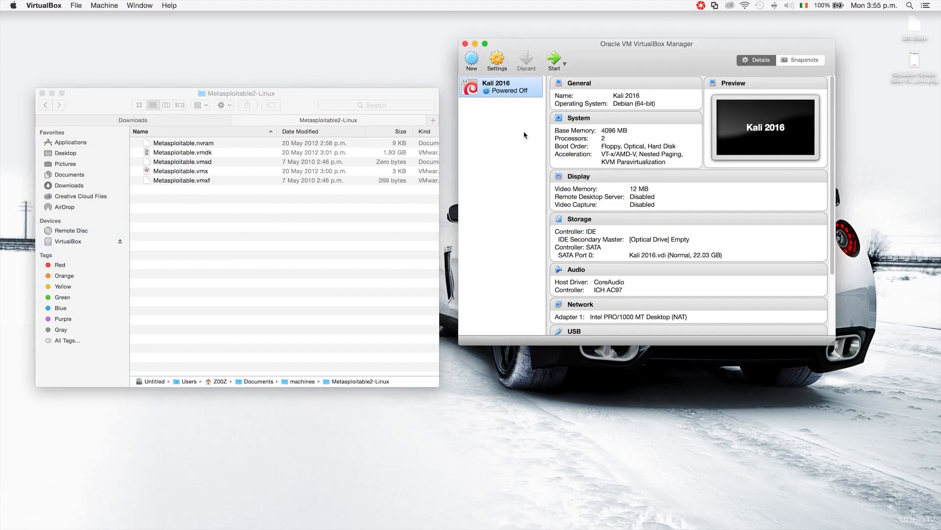
mouse_move(472, 57)
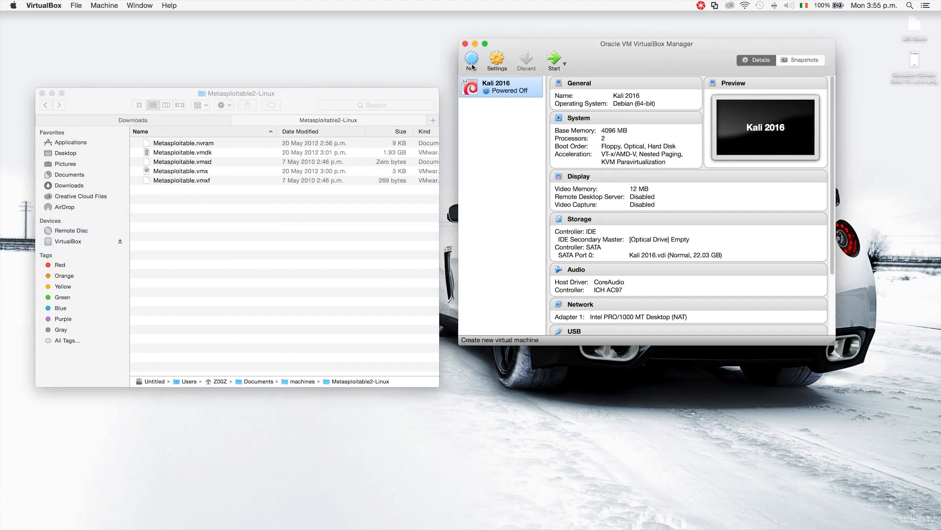
Start a new VM named Metasploitable, type Linux, 1024 MB memory, advancing to the hard disk page.
click(472, 59)
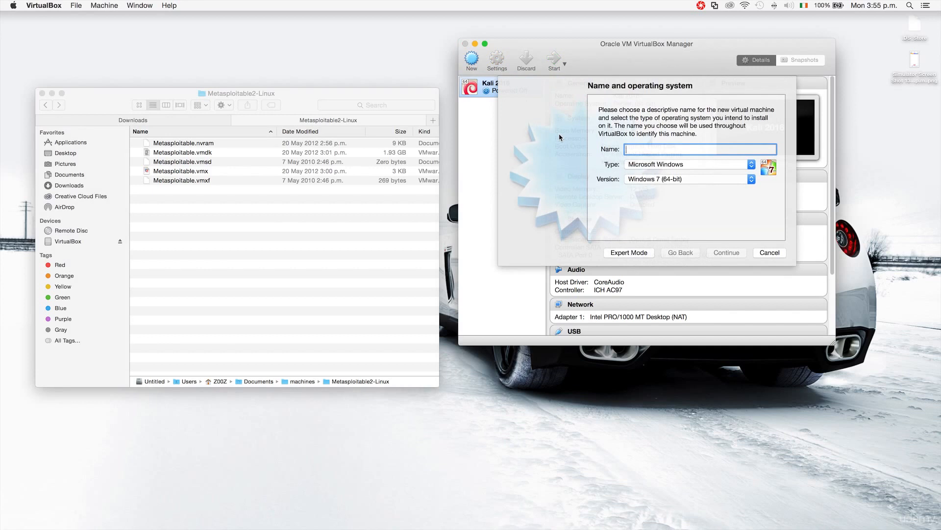
text(Metasploitable)
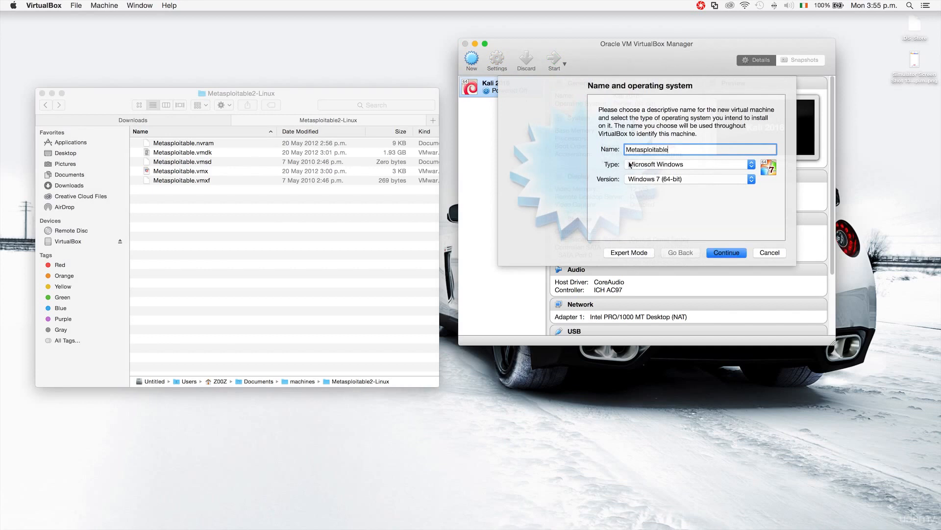
click(688, 163)
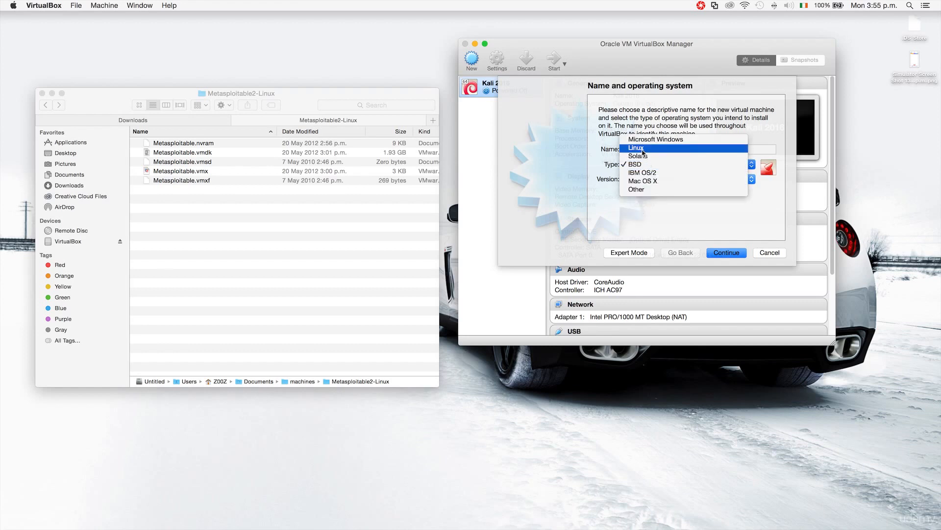
click(636, 148)
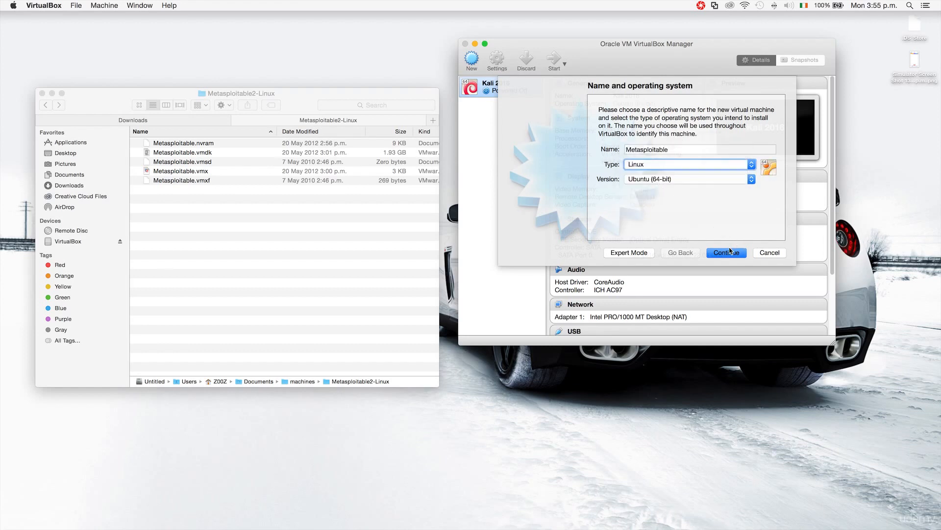
click(726, 252)
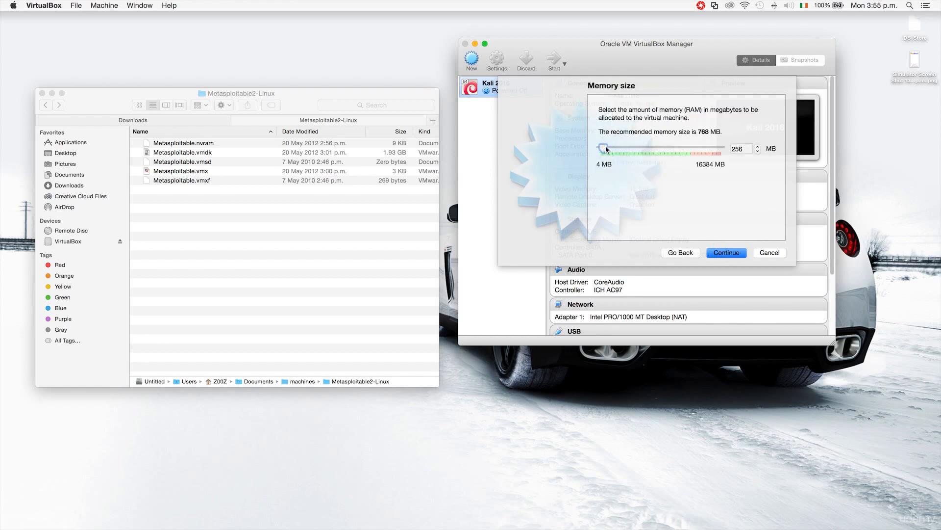
drag(603, 149, 607, 149)
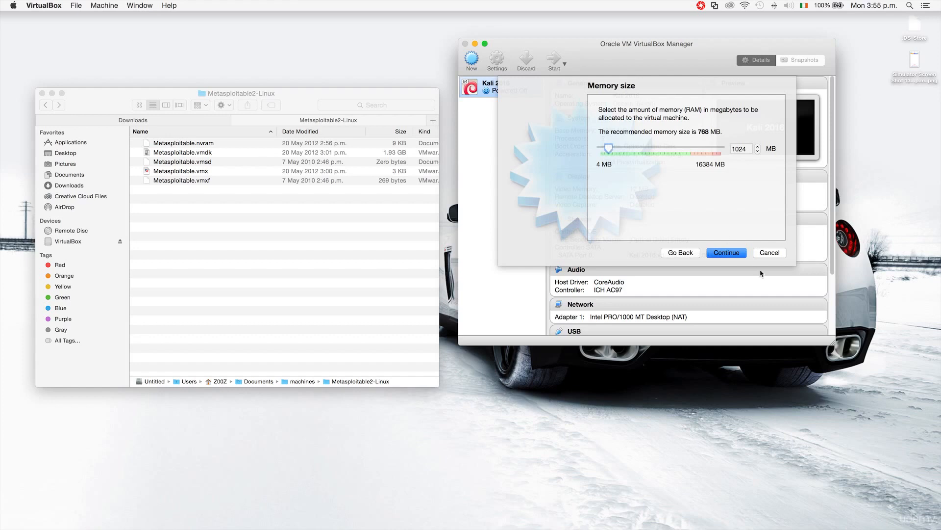
click(726, 252)
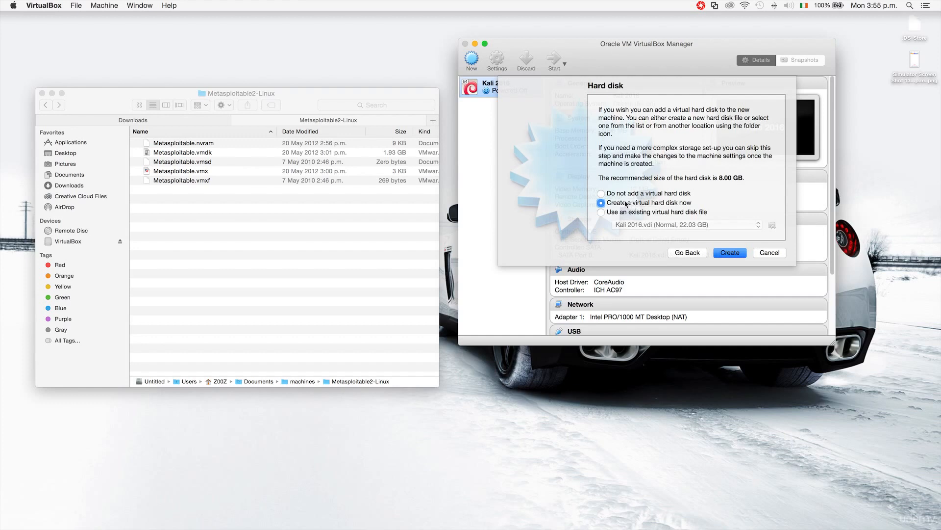
mouse_move(648, 212)
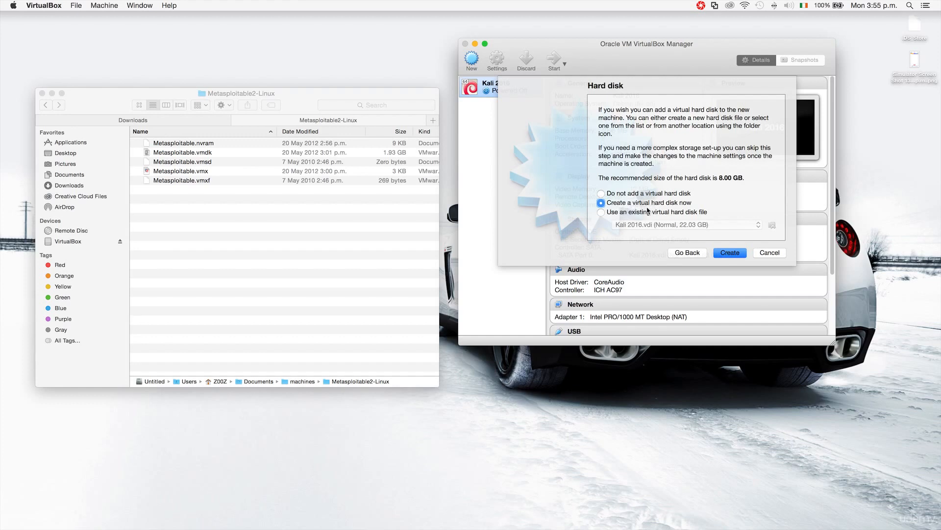
Select 'Use an existing virtual hard disk file' on the Hard disk page.
click(601, 212)
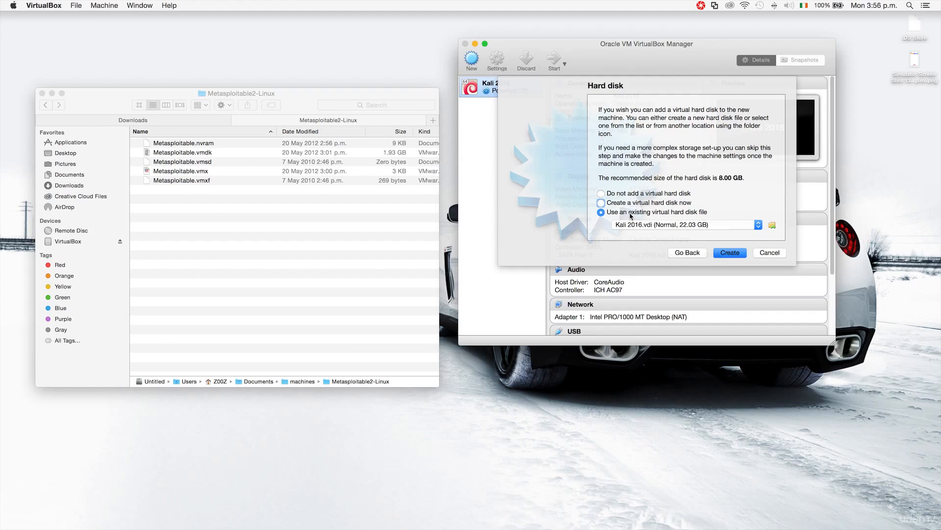
mouse_move(206, 214)
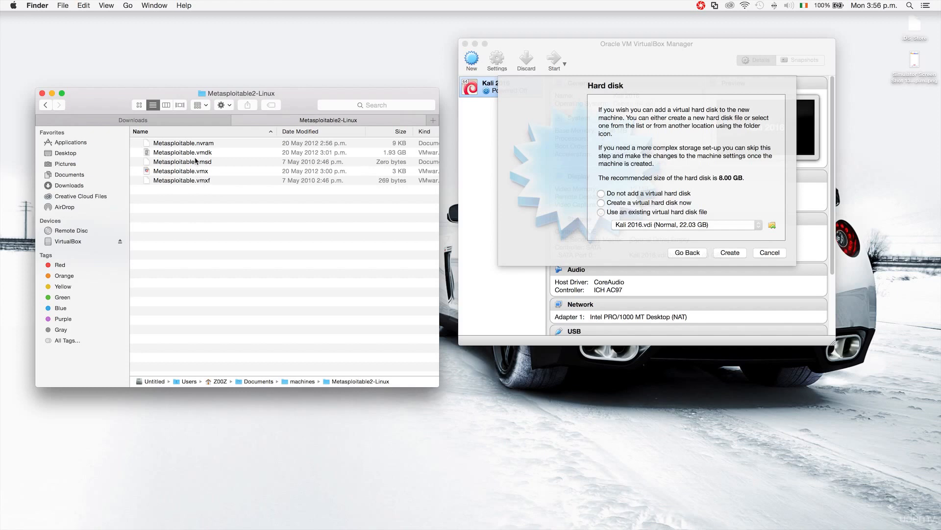
mouse_move(212, 173)
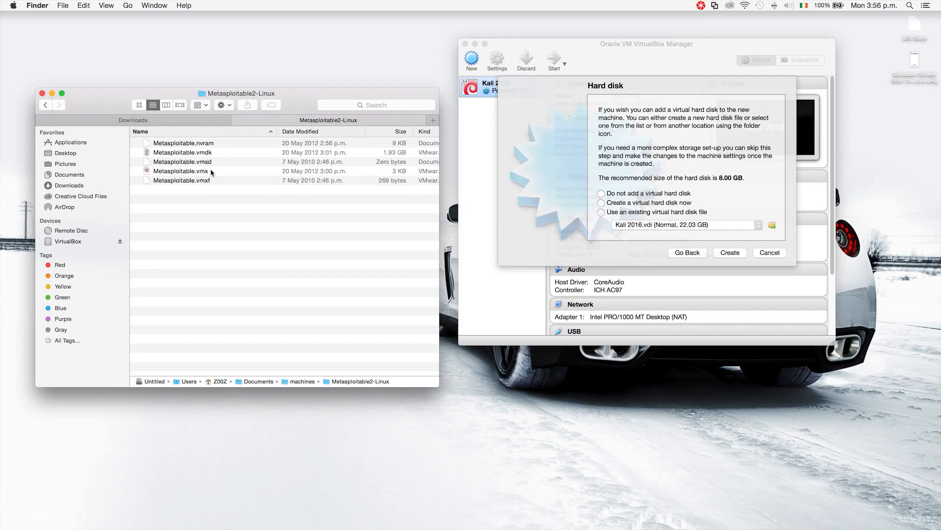
mouse_move(693, 248)
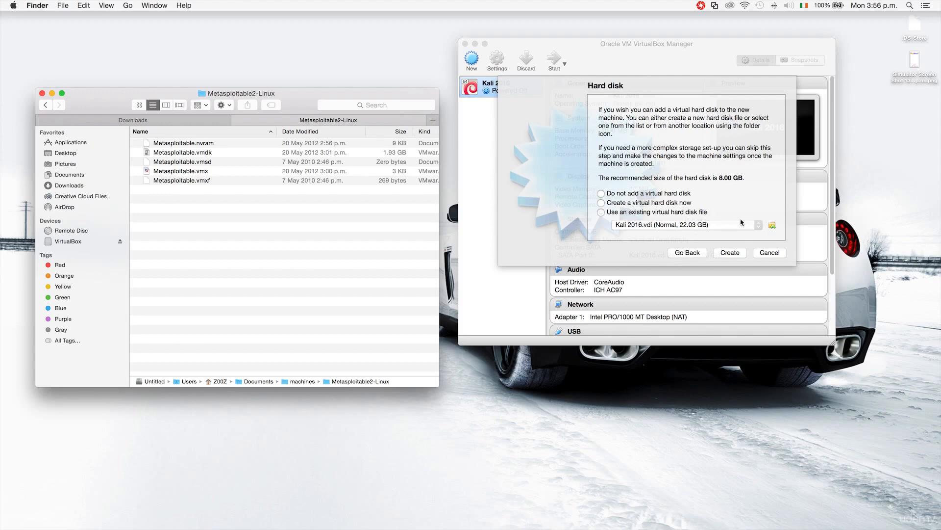
Attach Metasploitable.vmdk from the Metasploitable2-Linux folder and create the machine.
click(773, 225)
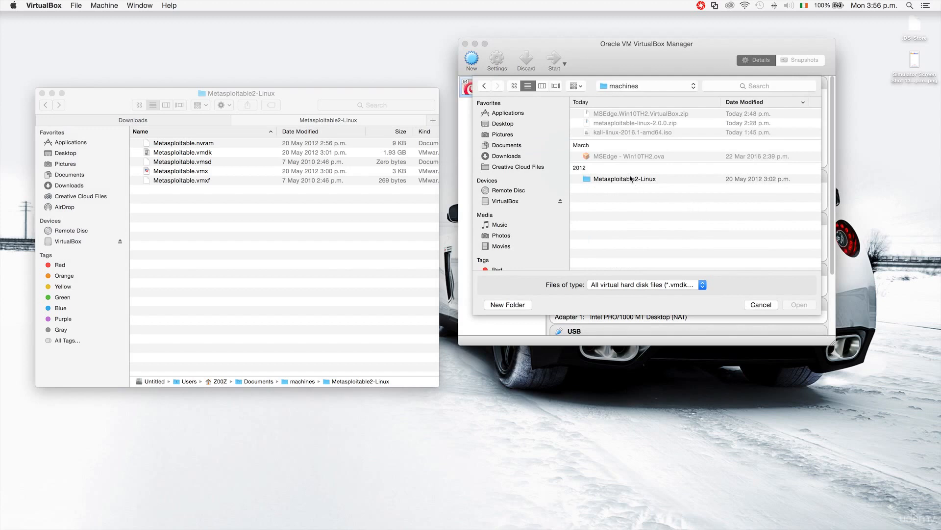
mouse_move(623, 180)
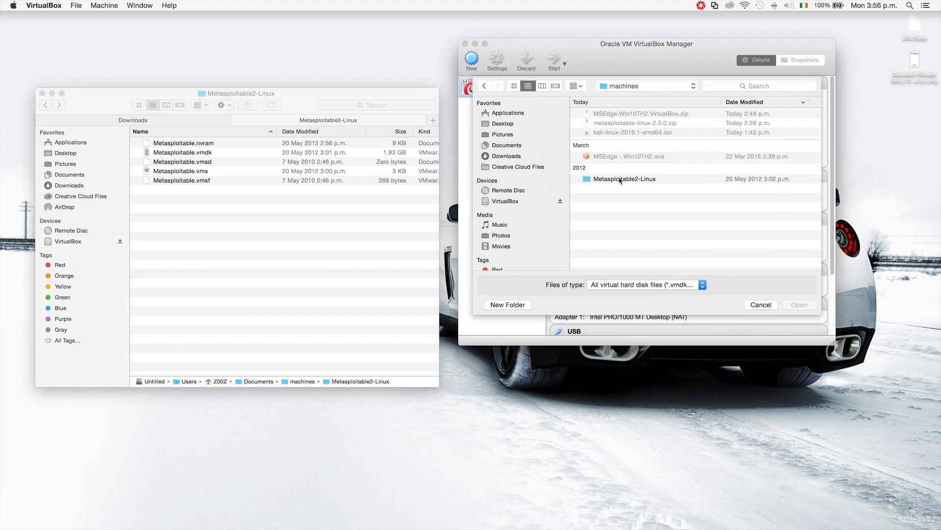
double_click(625, 178)
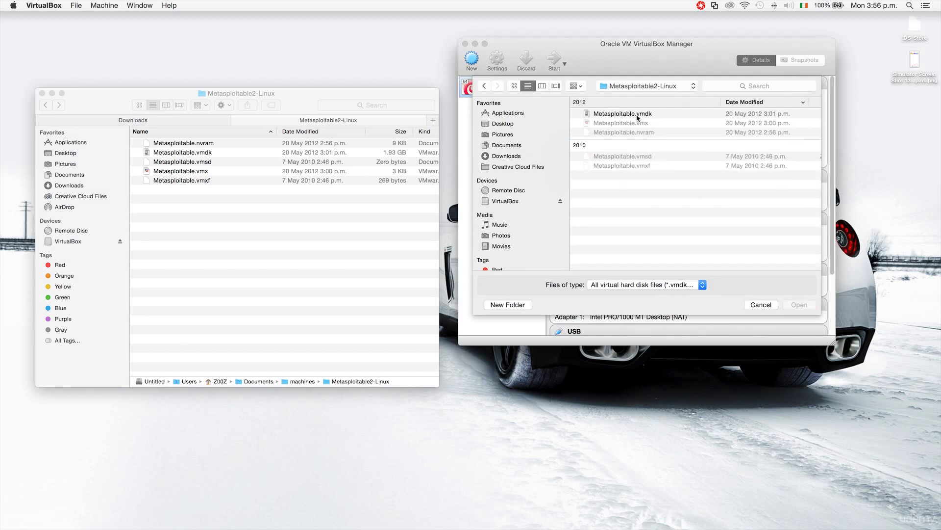
click(623, 114)
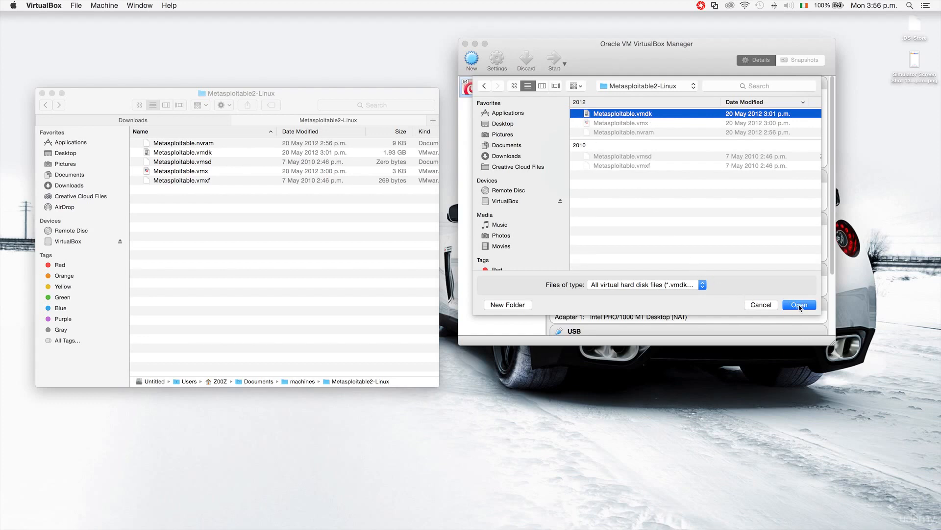
click(799, 304)
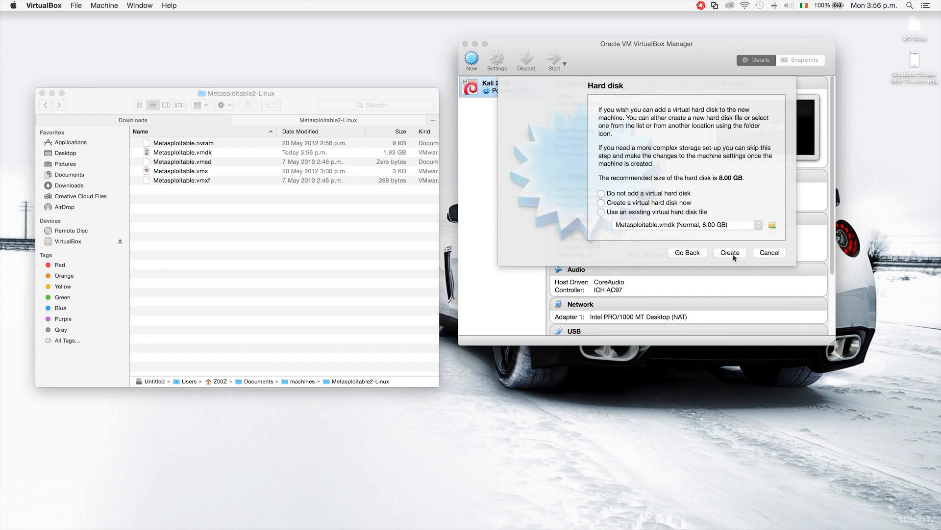
click(728, 252)
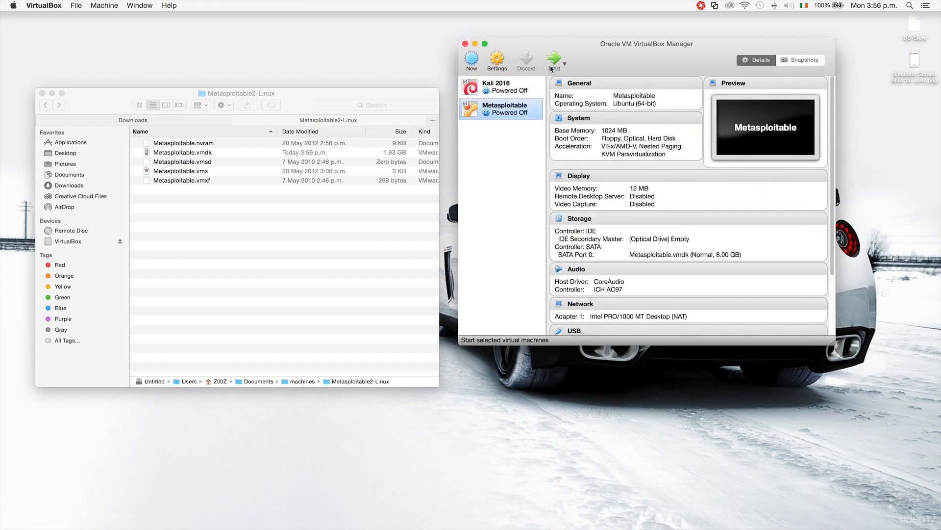
Start the Metasploitable machine from the VirtualBox Manager toolbar.
click(551, 59)
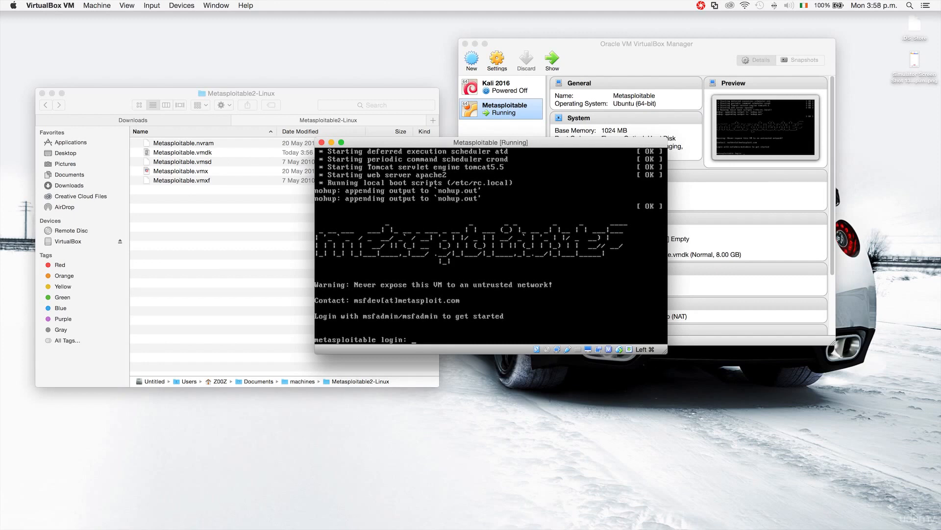
Enter the default msfadmin credentials at the Metasploitable login prompt.
text(msd)
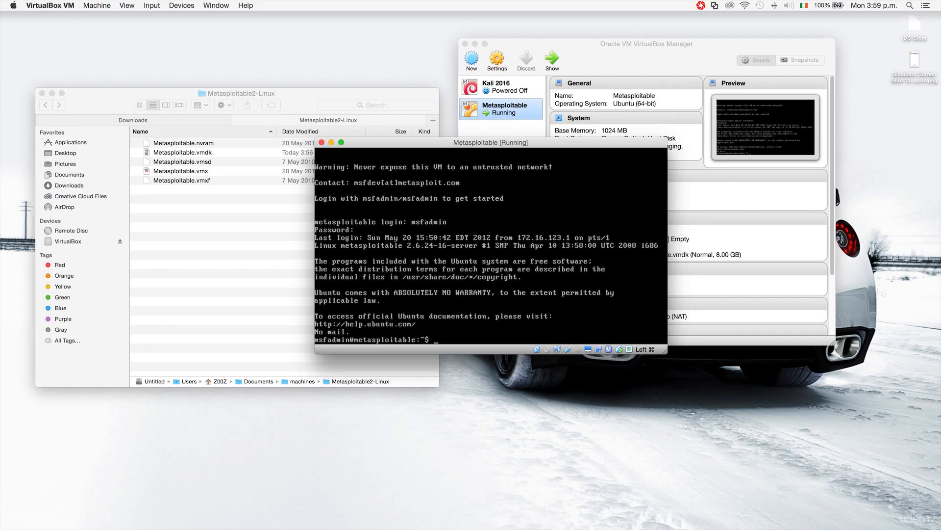
Run poweroff at the shell, get refused for needing root, and retype poweroff.
text(poweroff)
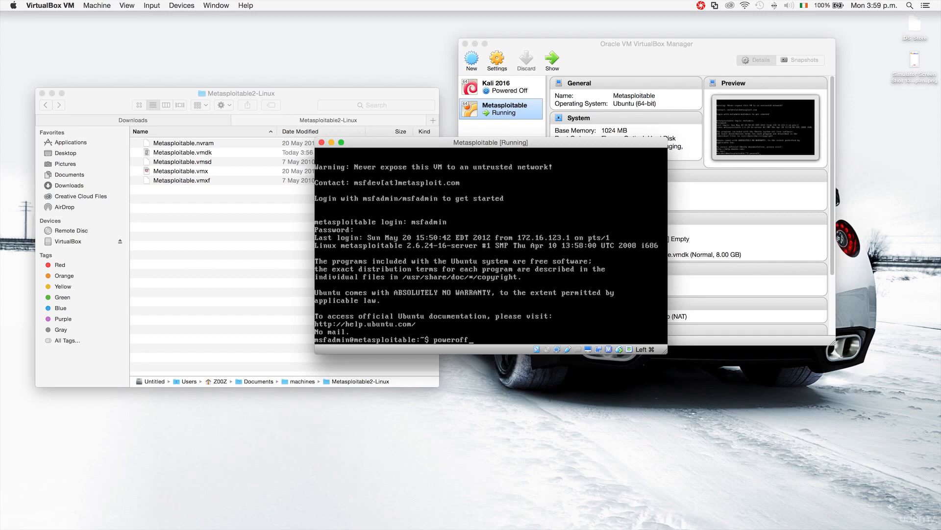
key(Return)
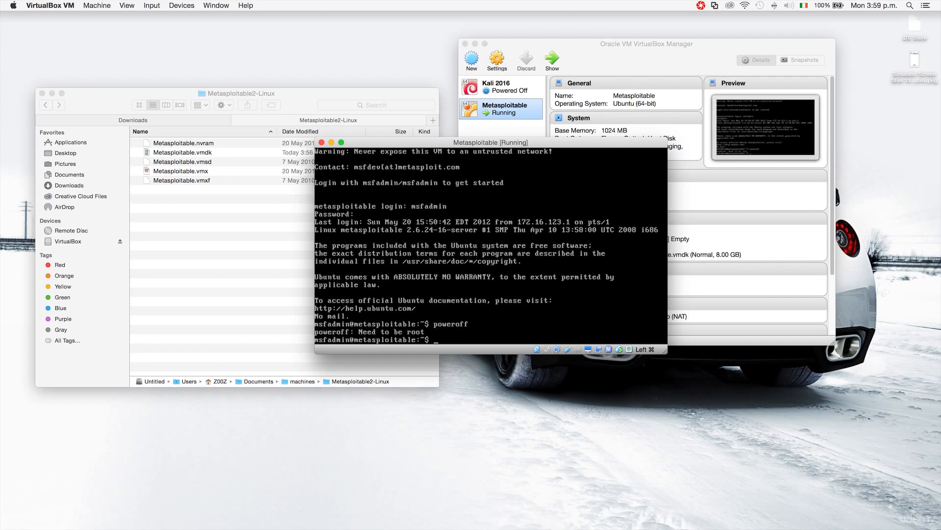
text(poweroff)
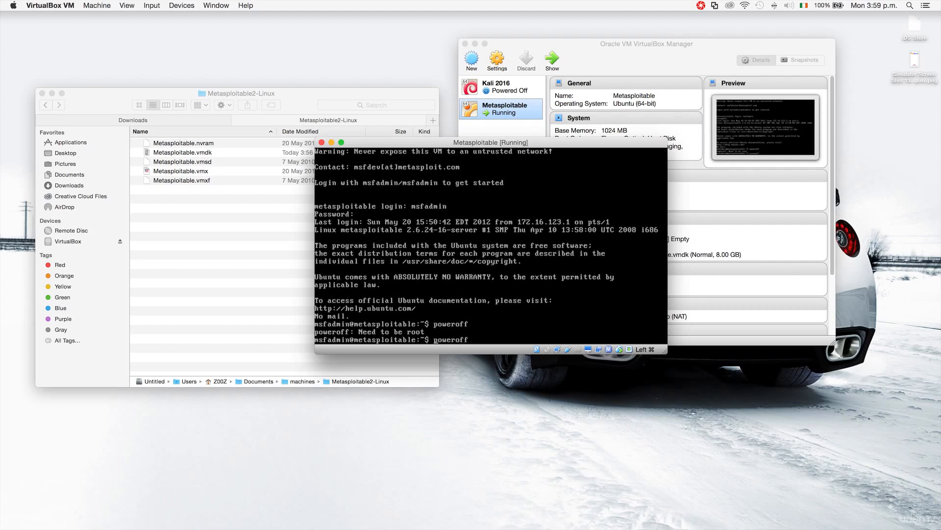